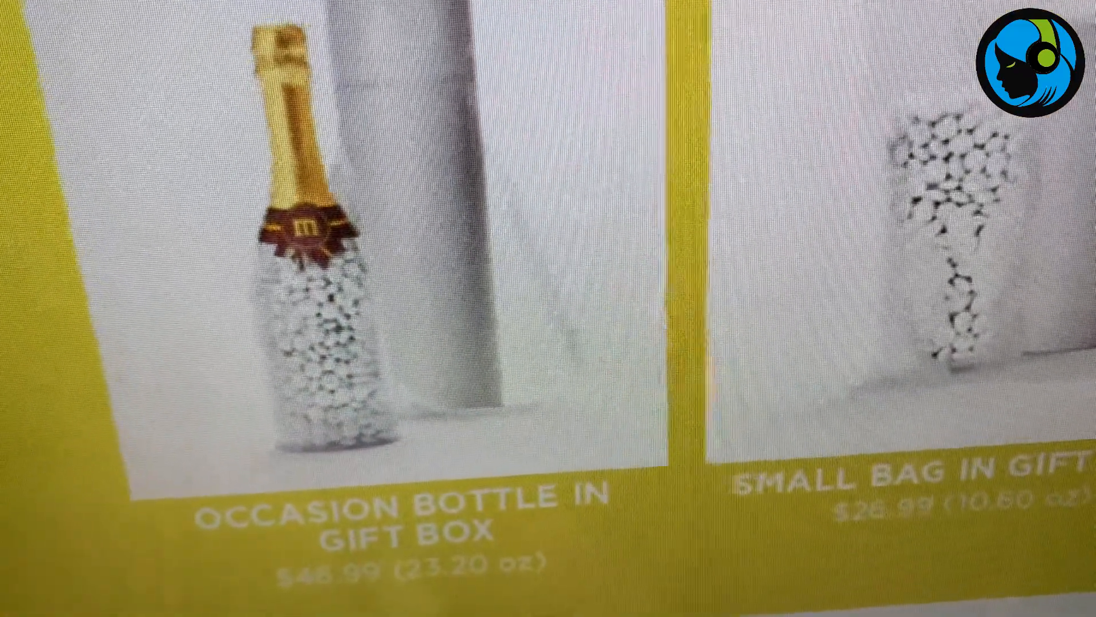
scroll(down, 3)
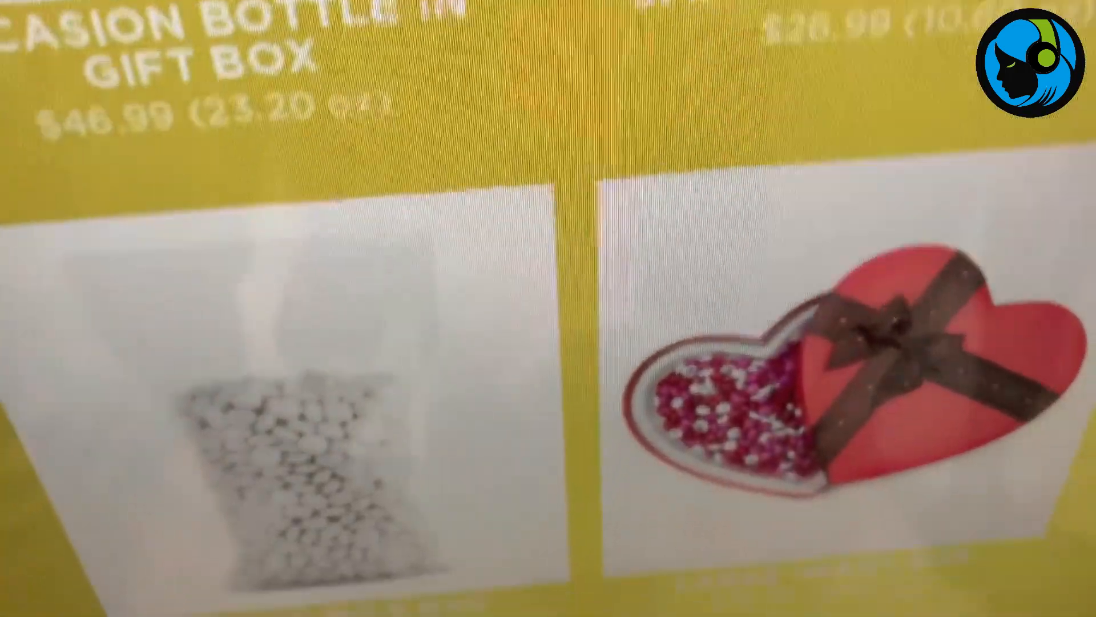